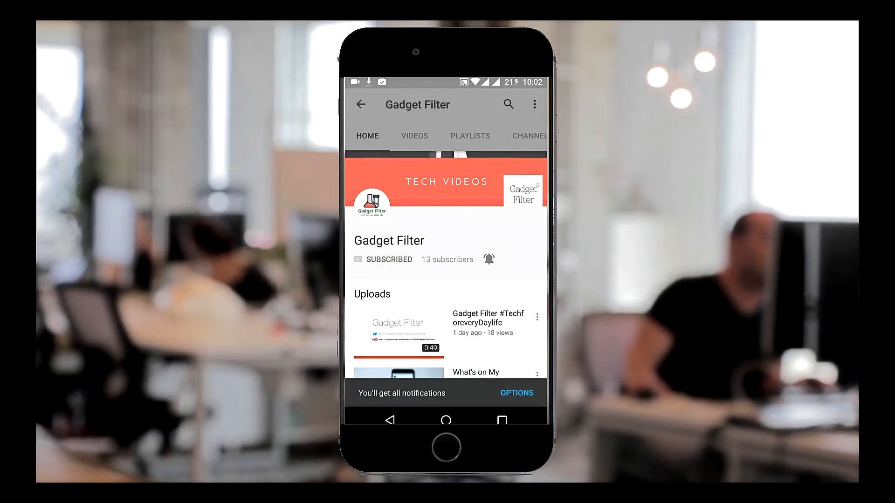
- Scroll through About AOSiP, return to Settings, go Home and open the app drawer
scroll("down", 3)
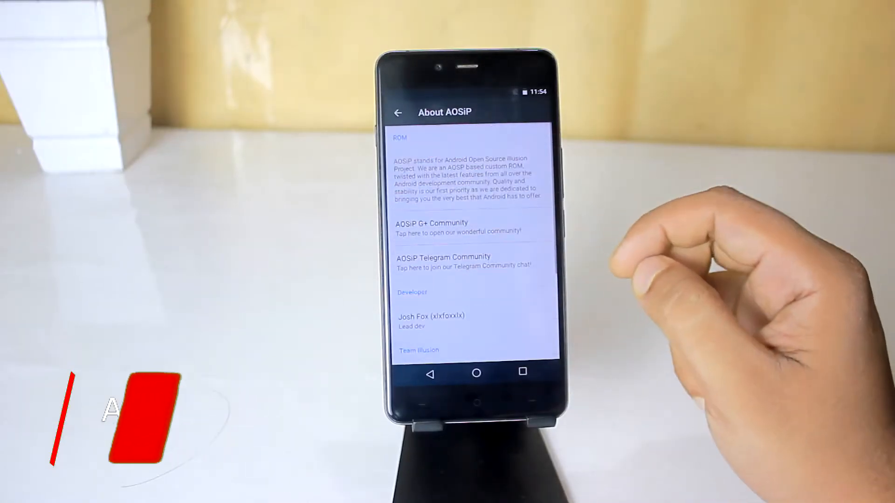
scroll("down", 3)
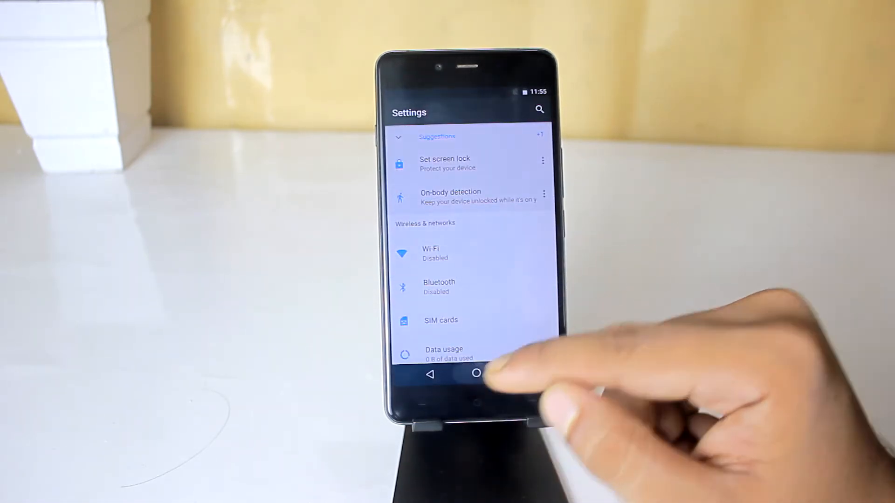
left_click(475, 374)
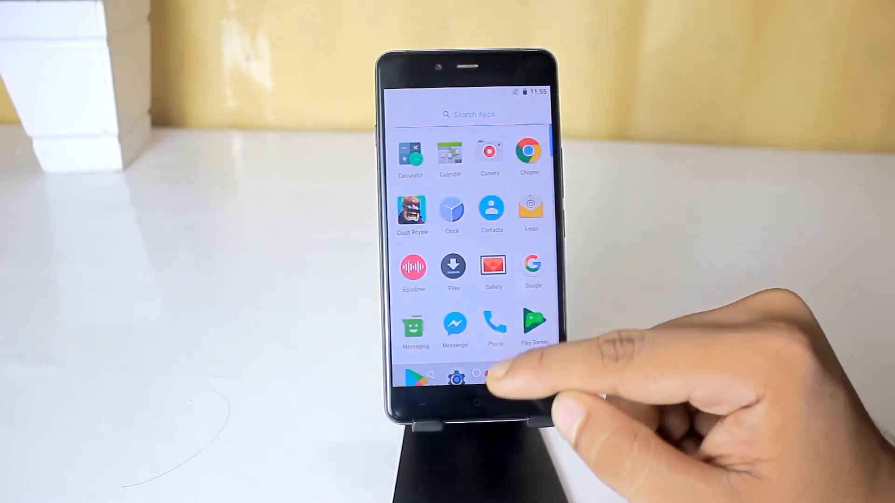
left_click(453, 380)
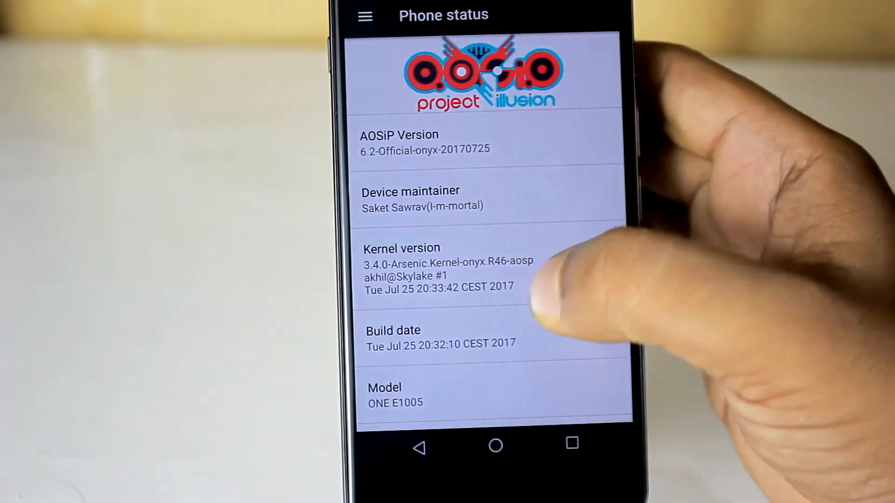
- Scroll Phone status to view AOSiP version 6.2, kernel version and build date
scroll("down", 3)
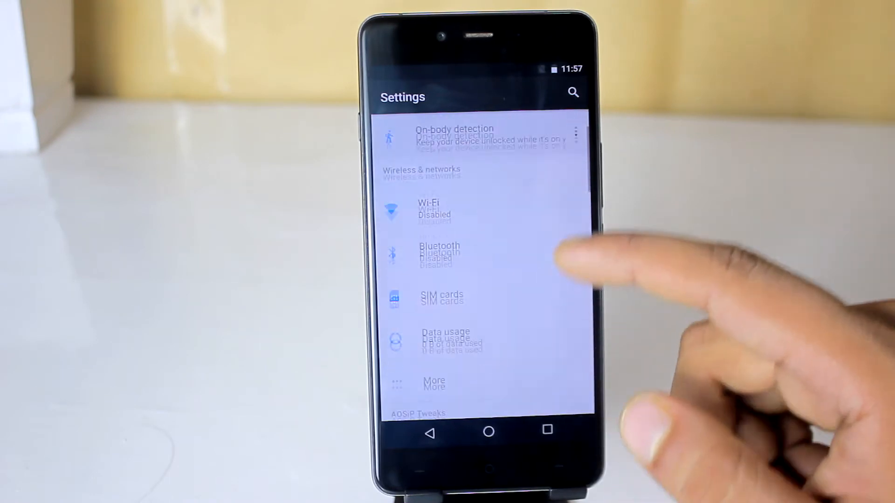
- Browse OwlsNest Statusbar icon options, then the Quick Settings Expanded tab options
scroll("down", 3)
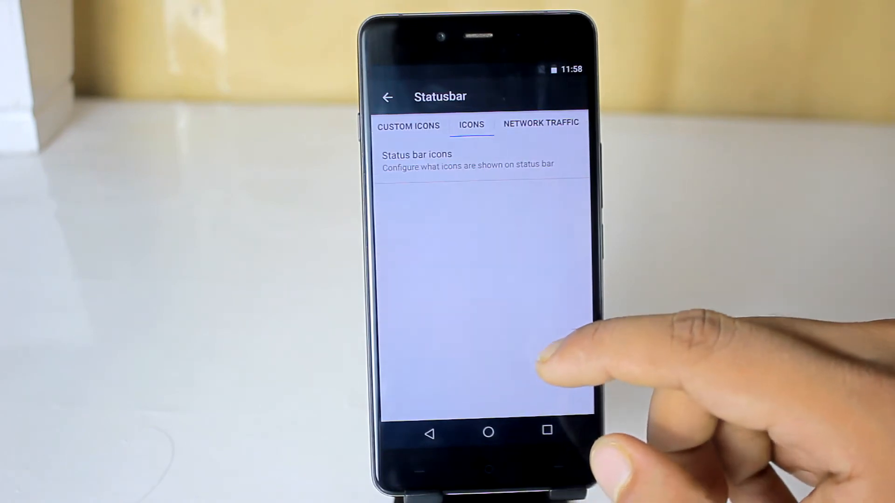
left_click(540, 123)
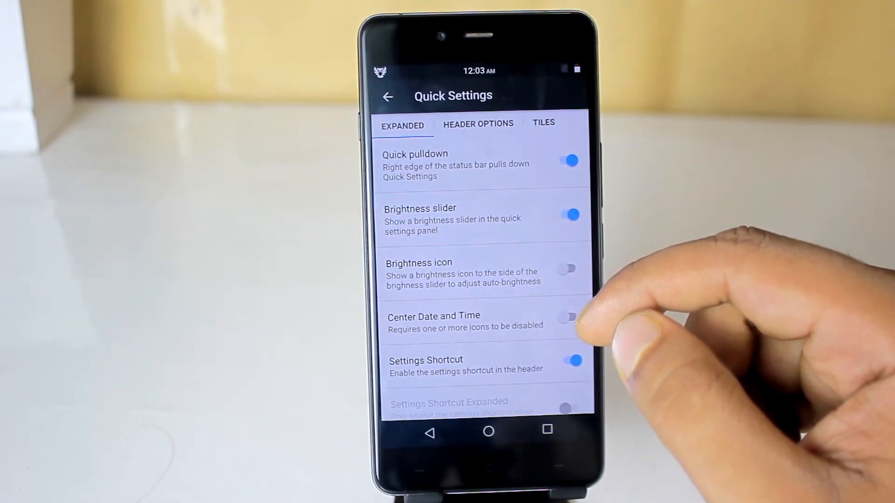
left_click(479, 123)
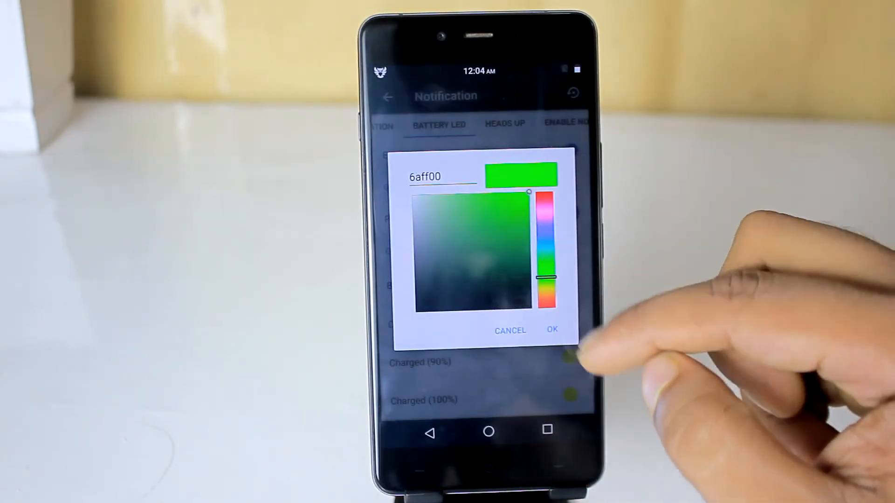
- View the battery LED colour picker and navigation bar page, then return to OwlsNest
left_click(551, 331)
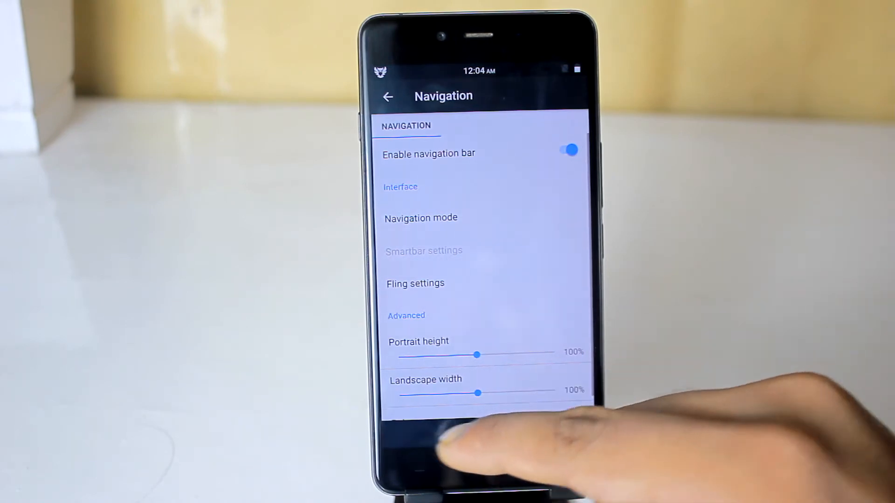
left_click(389, 96)
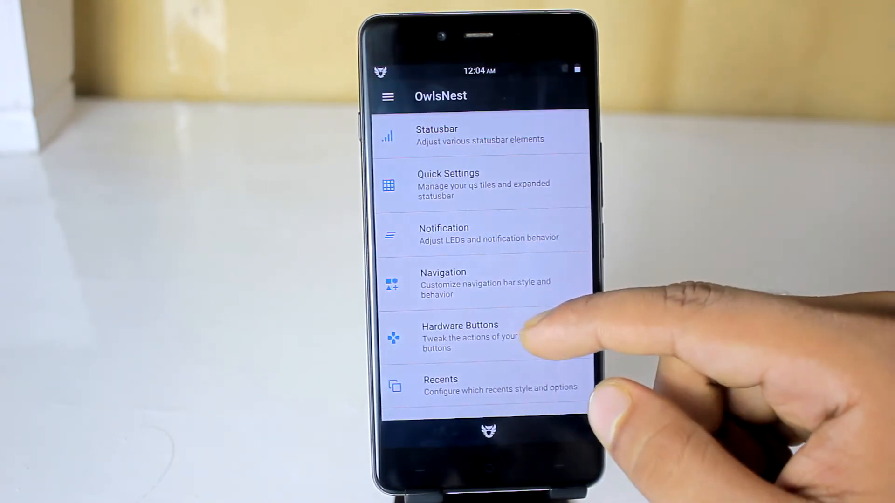
- Browse OwlsNest Recents options, then Gestures with double-tap to sleep enabled
scroll("up", 3)
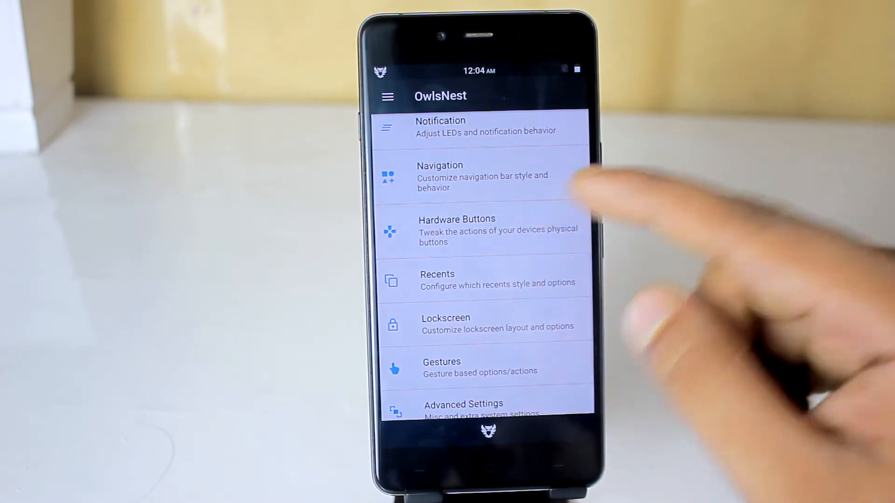
left_click(456, 228)
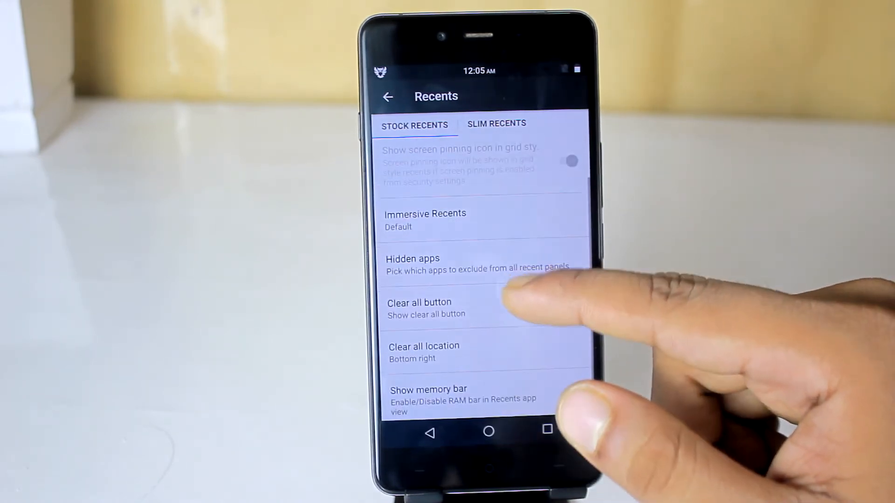
left_click(425, 220)
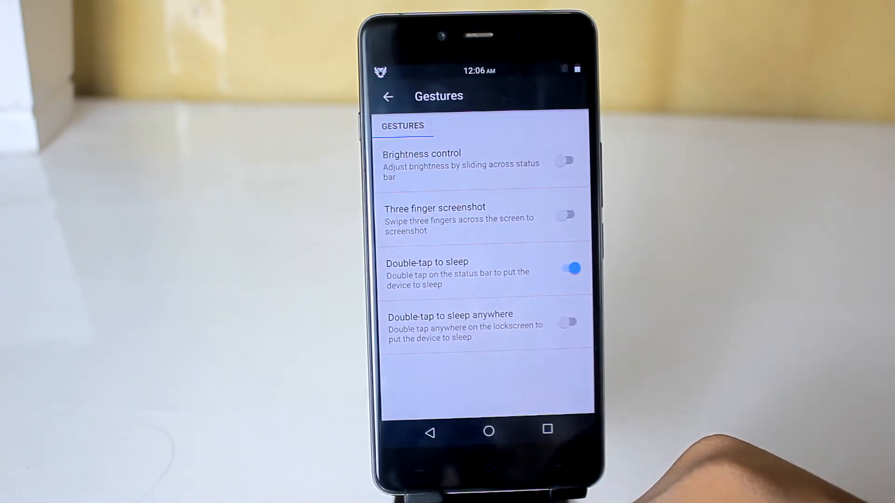
left_click(488, 432)
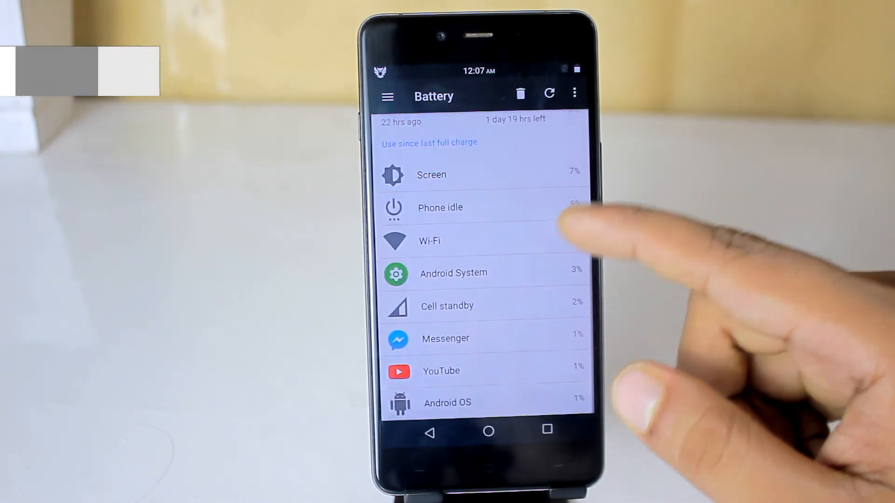
- Scroll battery usage since last full charge, then camera settings (flash, picture size, ISO, exposure)
scroll("down", 3)
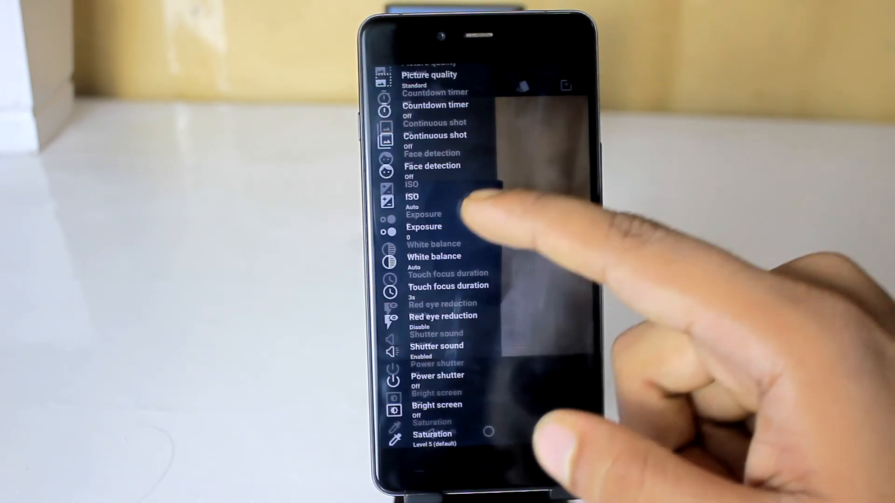
scroll("down", 3)
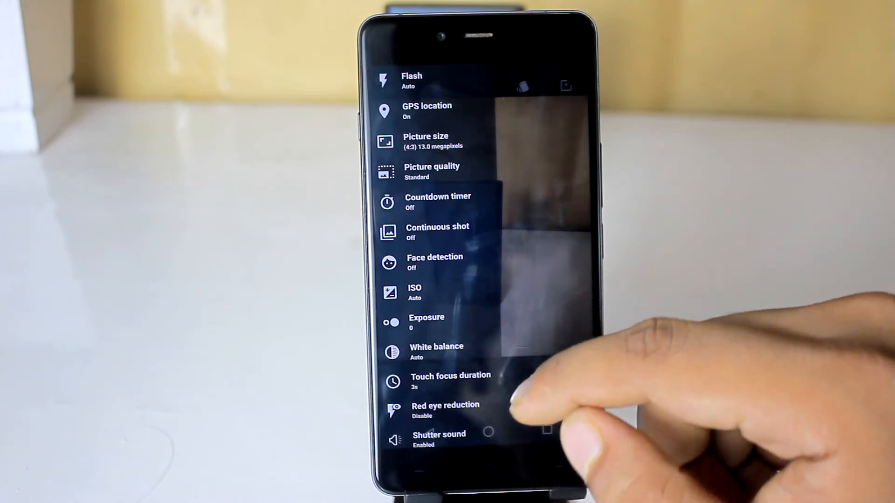